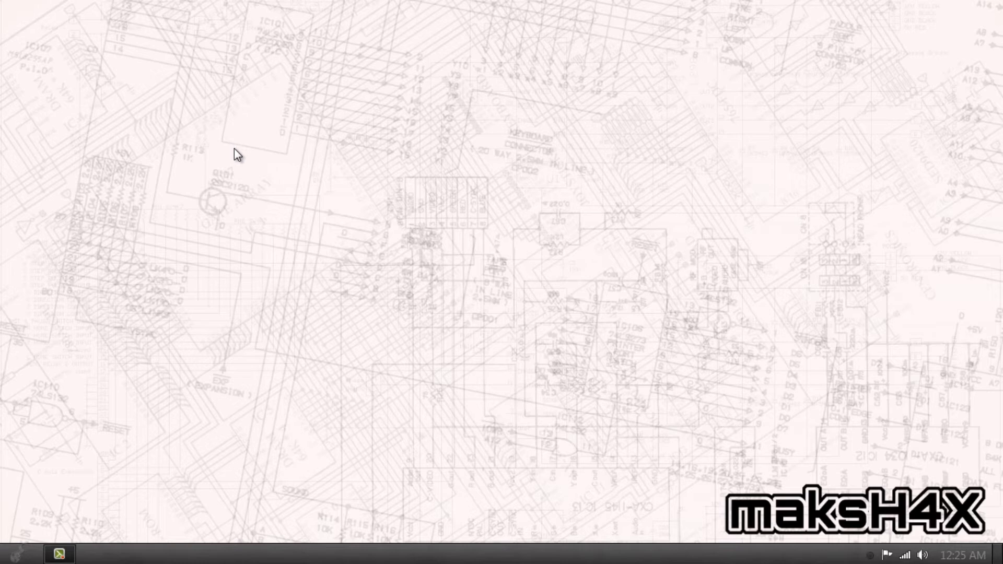
mouse_move(281, 284)
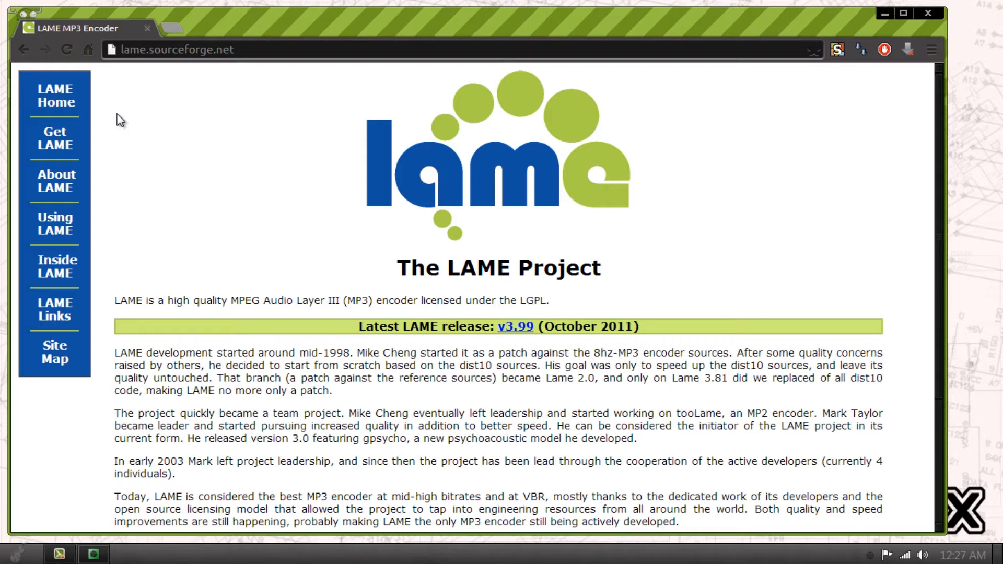
mouse_move(427, 19)
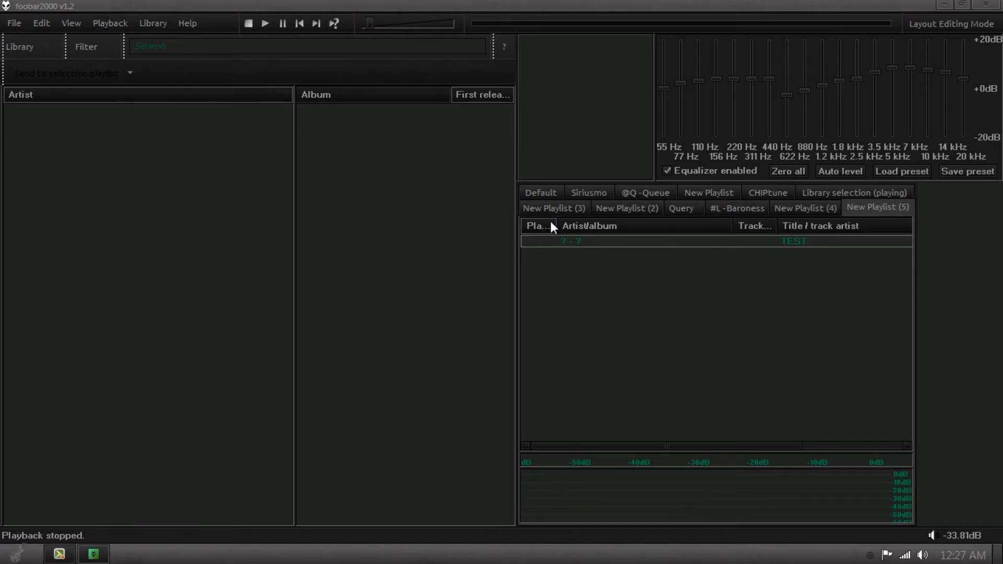
Play the TEST FLAC track, raise the volume, and select the TEST row.
double_click(575, 241)
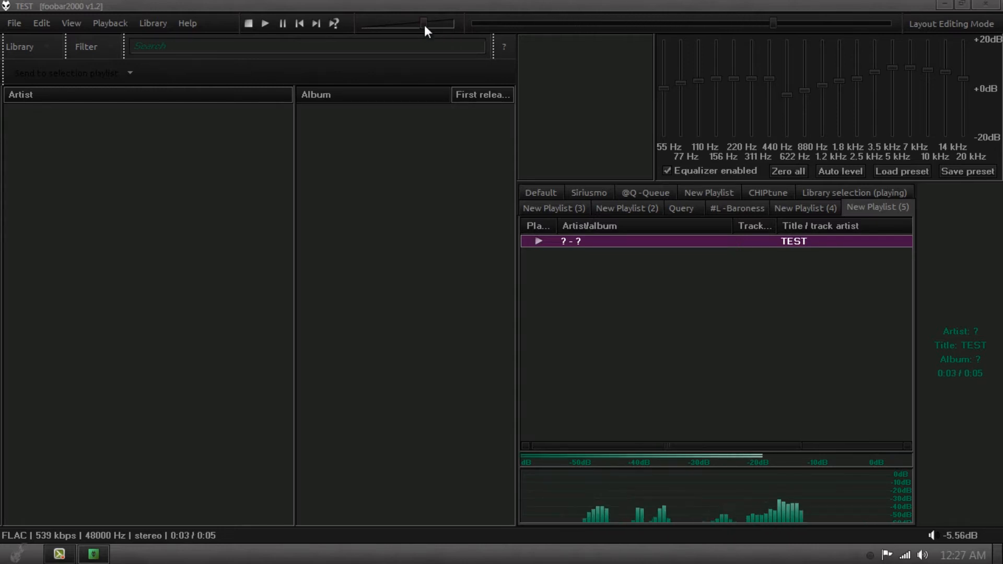
left_click(247, 24)
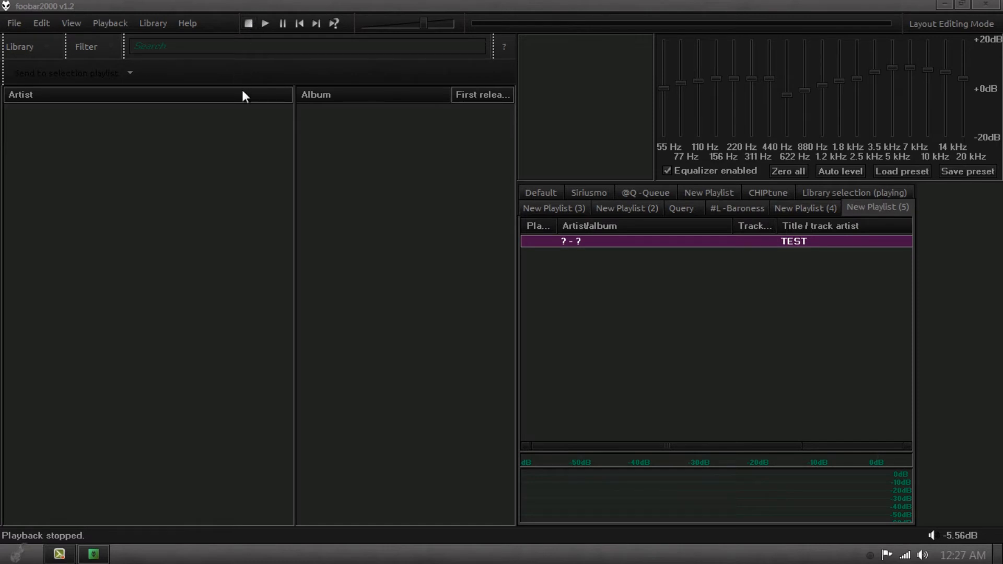
mouse_move(821, 366)
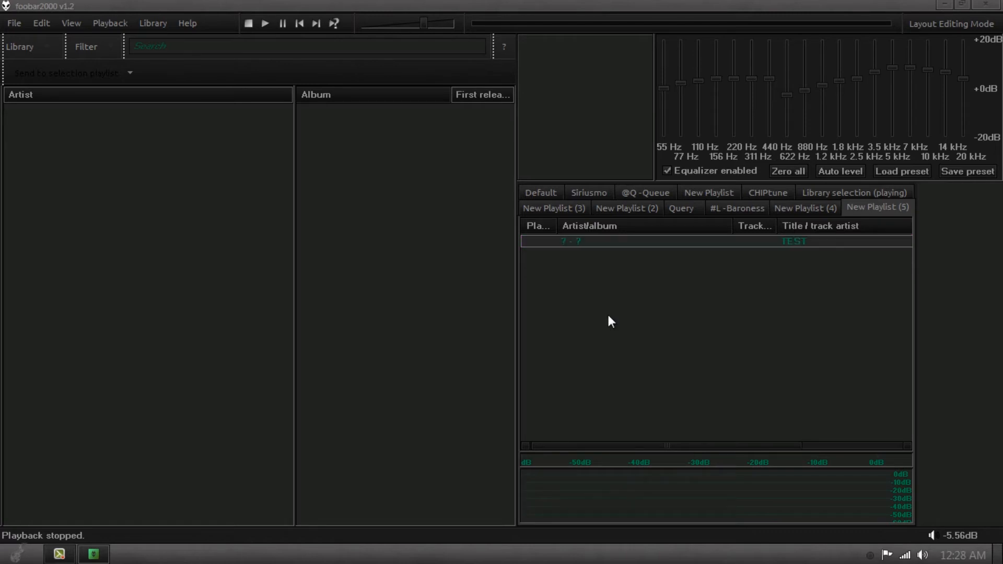
mouse_move(511, 259)
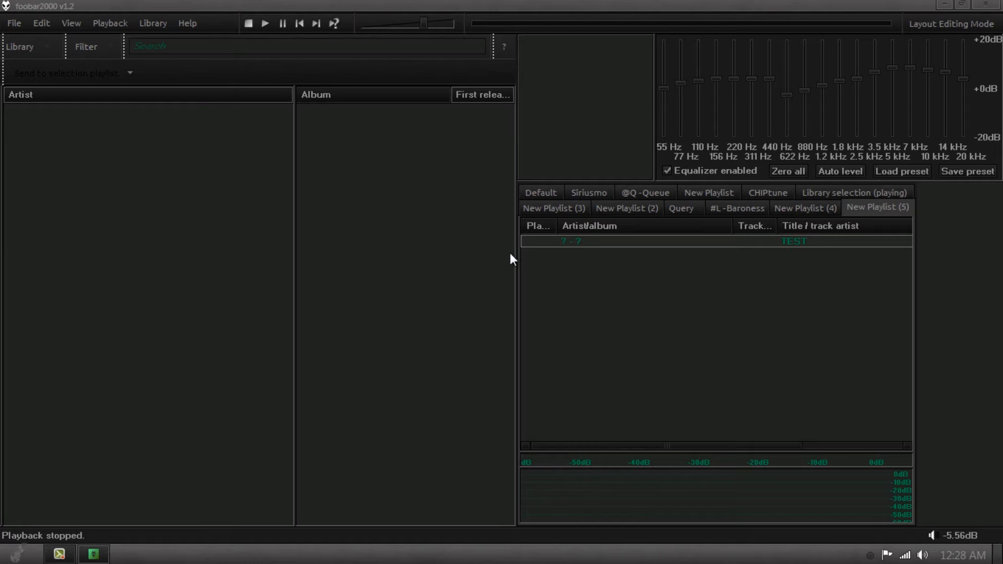
mouse_move(532, 249)
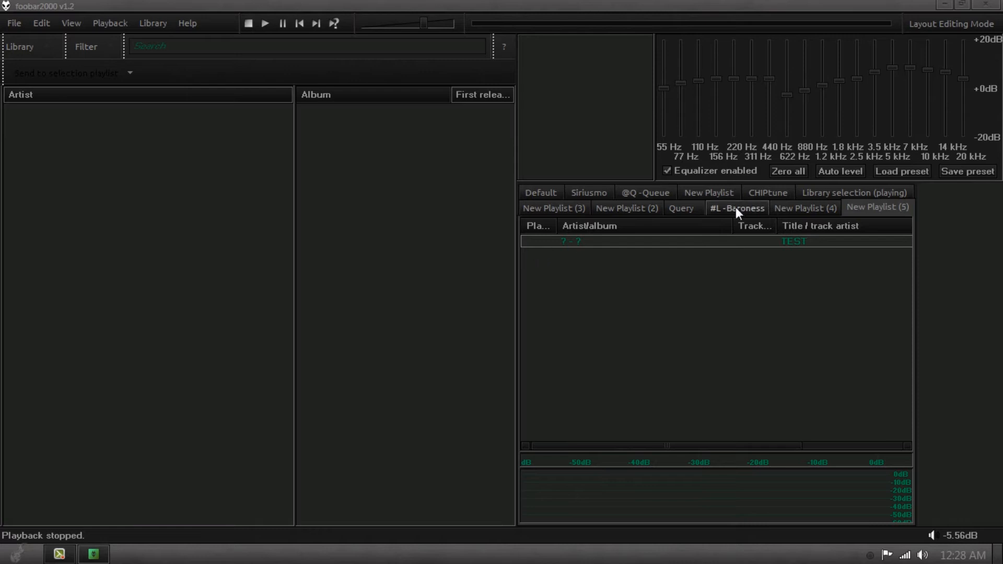
left_click(703, 241)
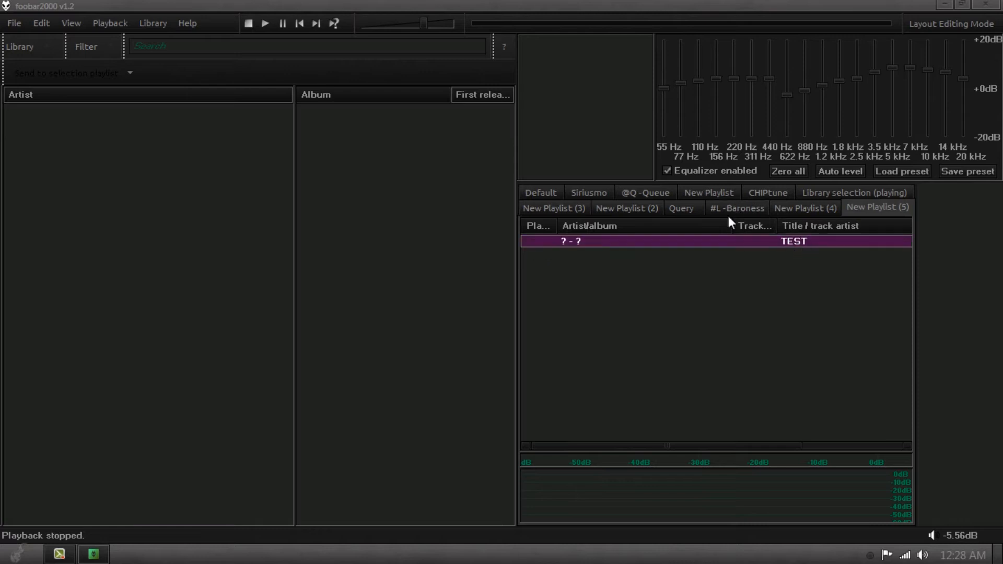
right_click(640, 241)
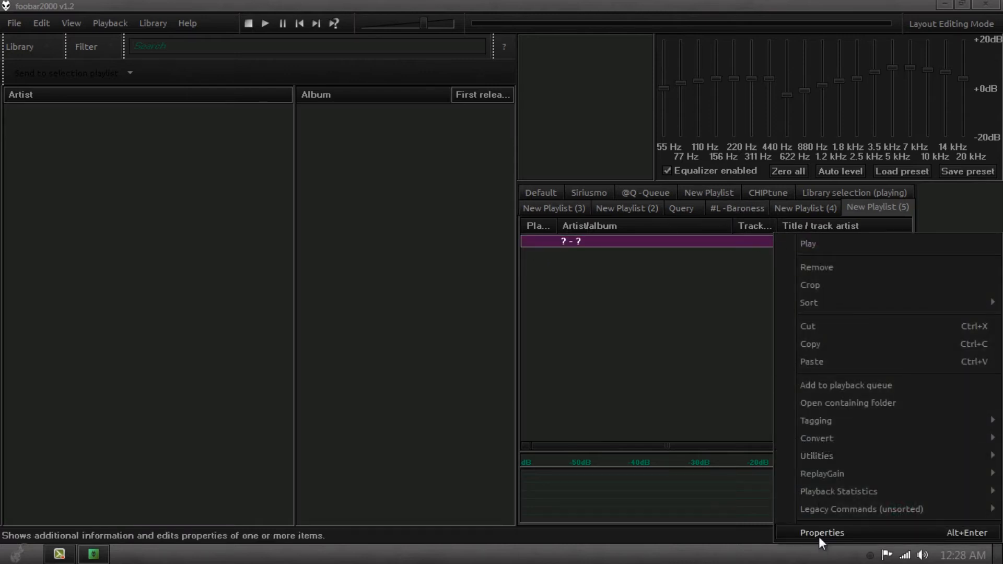
left_click(822, 532)
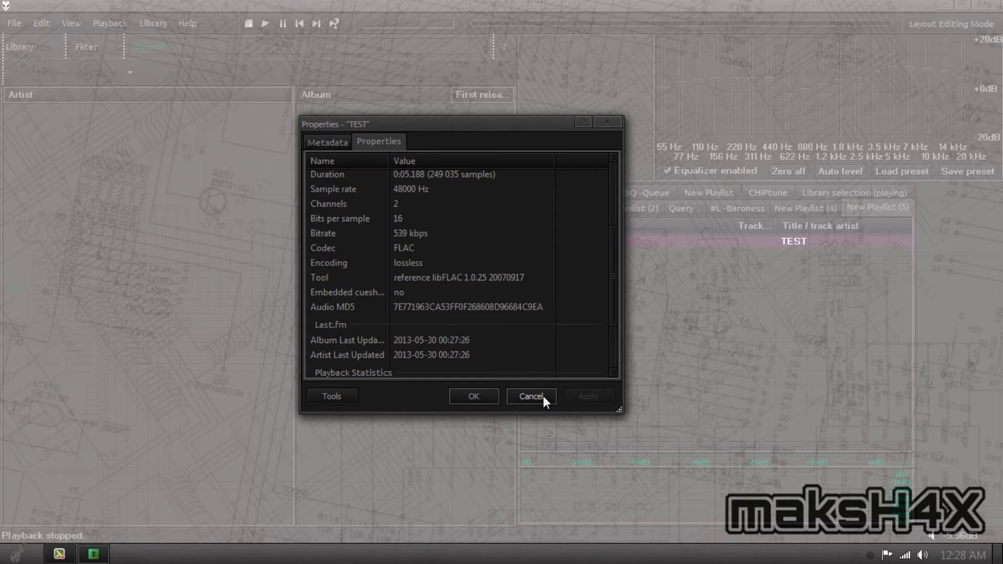
left_click(531, 396)
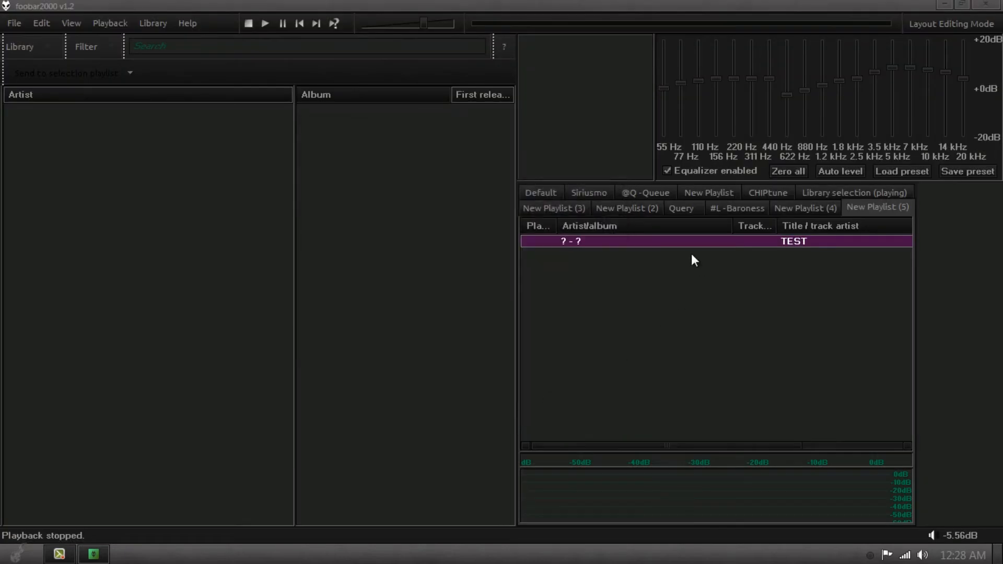
mouse_move(627, 263)
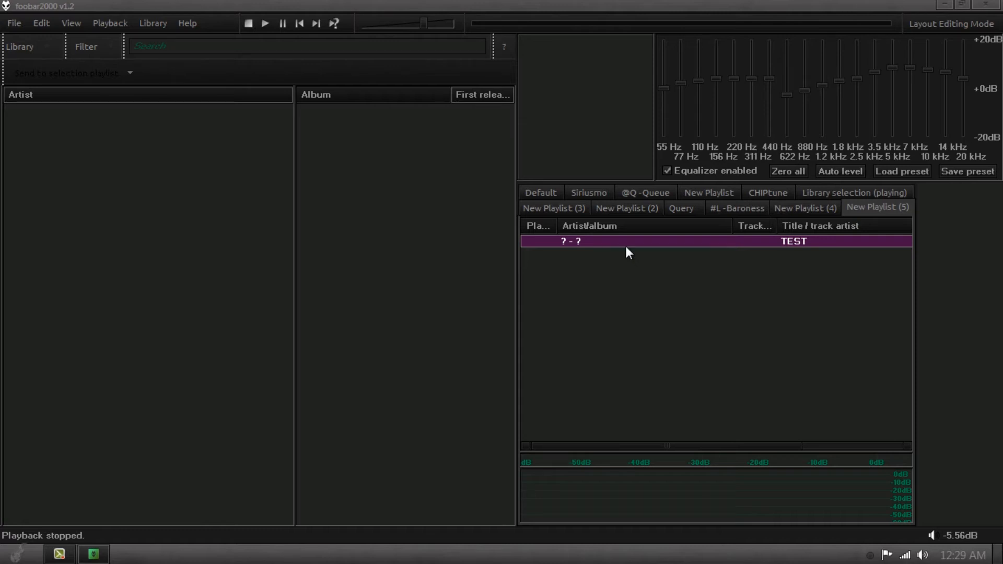
Open Converter Setup for the TEST track via its Convert context menu.
right_click(627, 242)
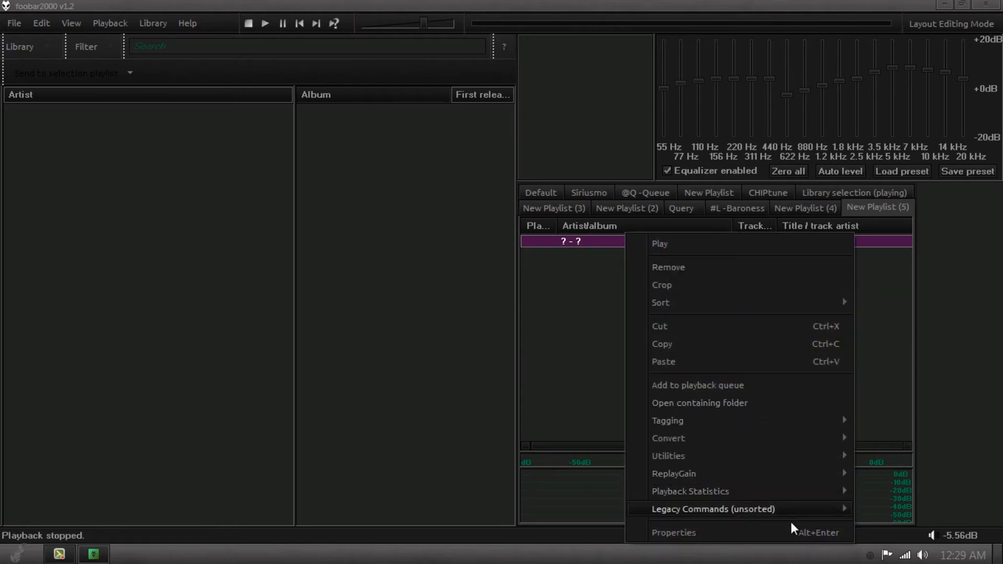
mouse_move(668, 438)
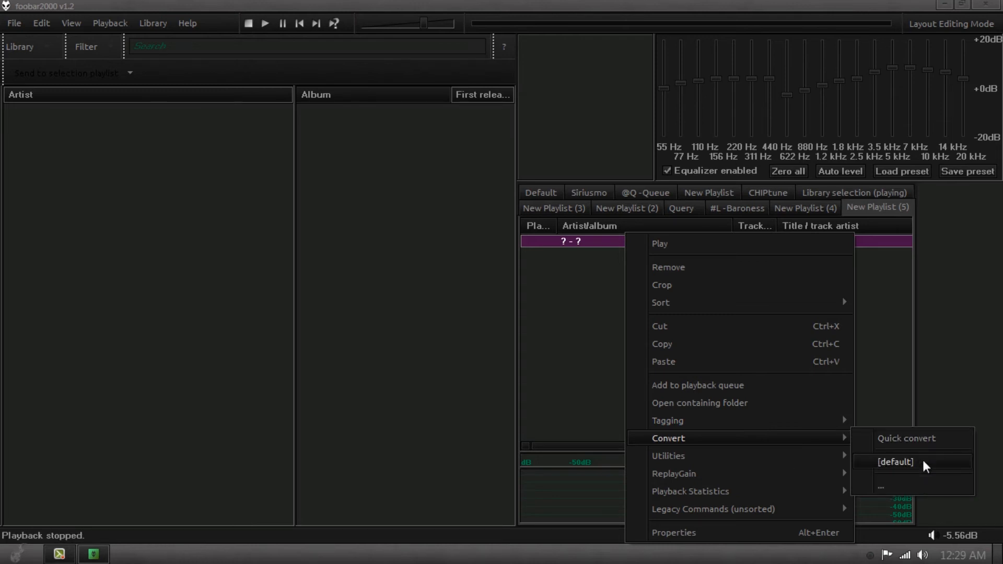
mouse_move(889, 488)
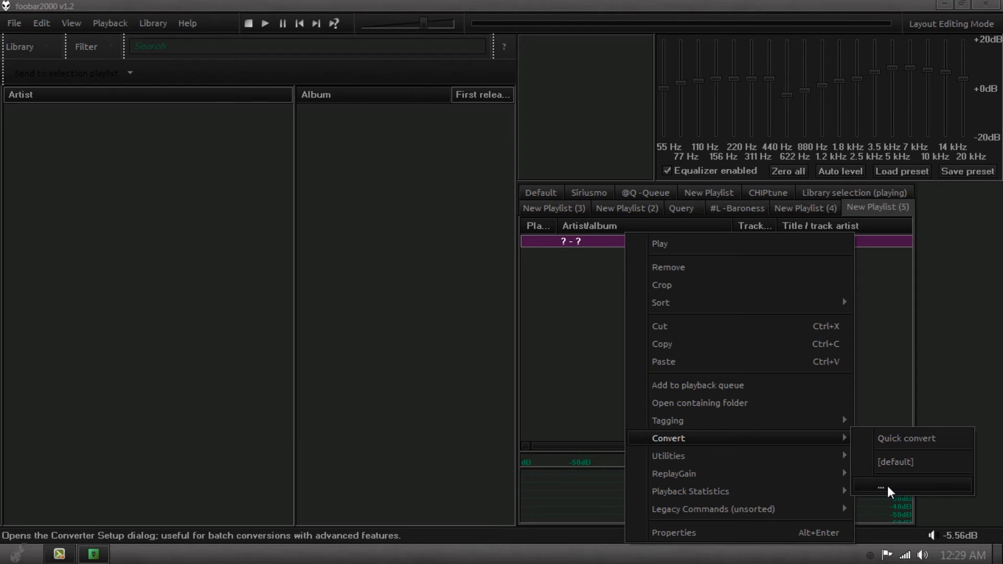
left_click(888, 488)
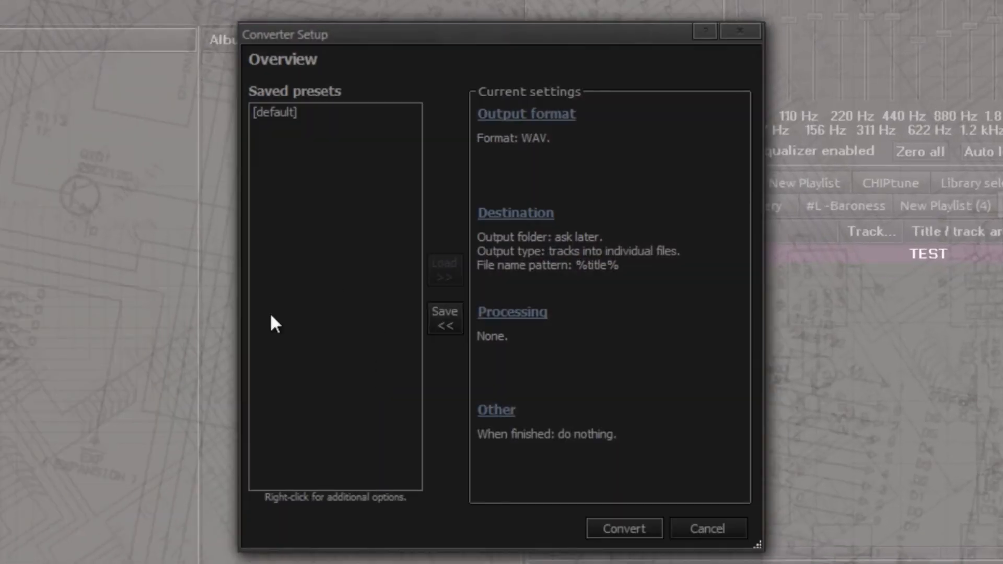
mouse_move(473, 259)
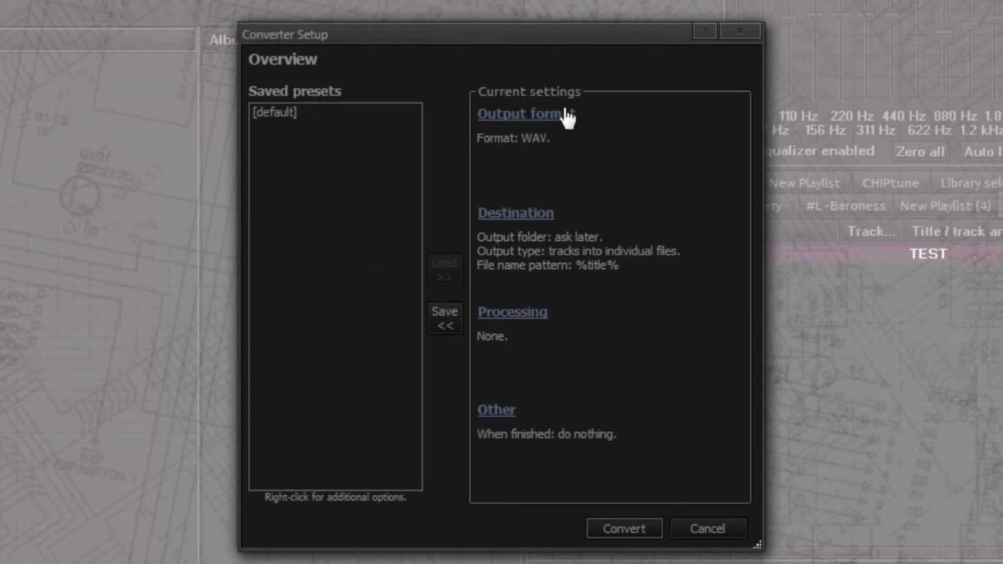
Choose MP3 (LAME) as the converter's output format.
left_click(520, 114)
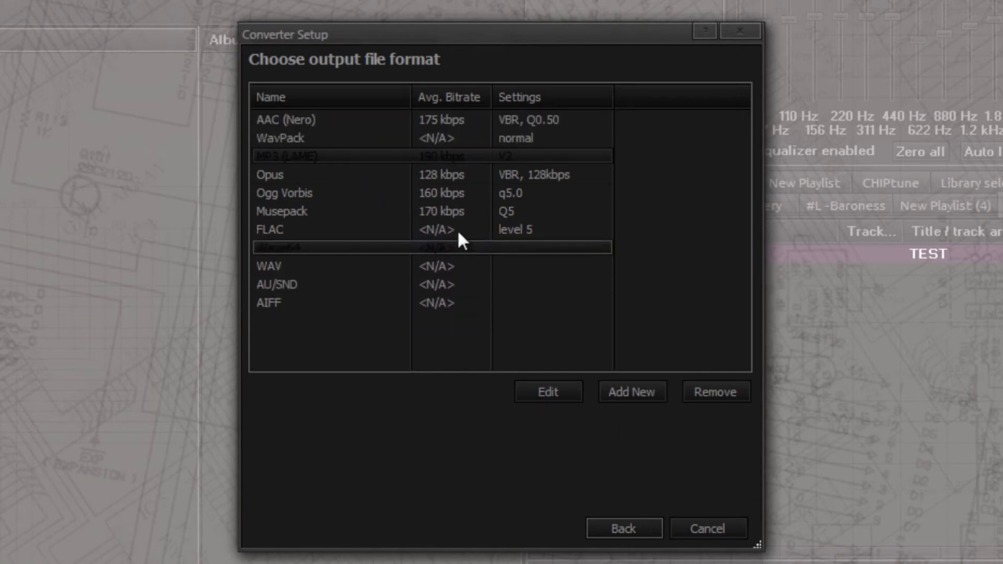
left_click(546, 391)
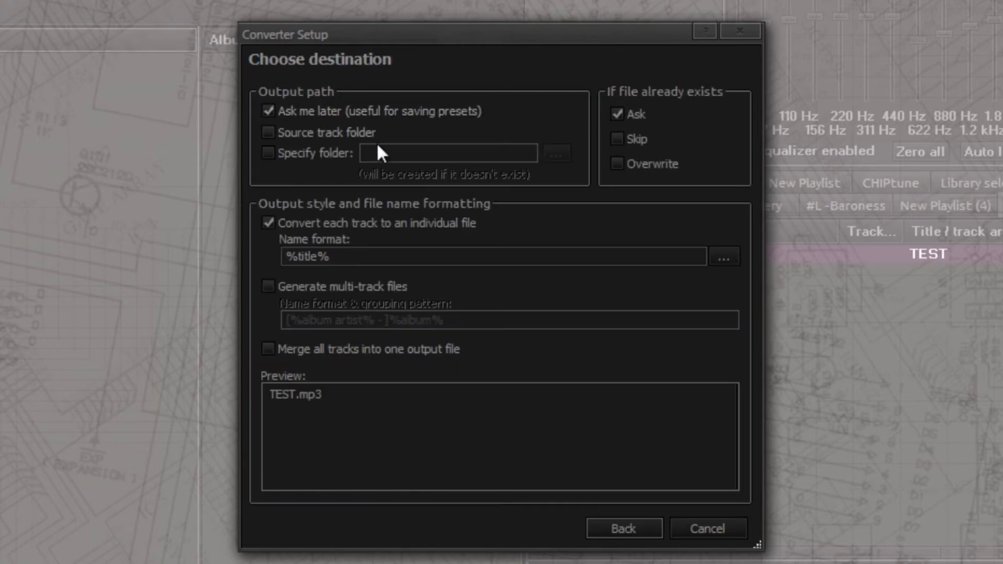
Set the converter's output folder to the specified path C:\music.
left_click(269, 154)
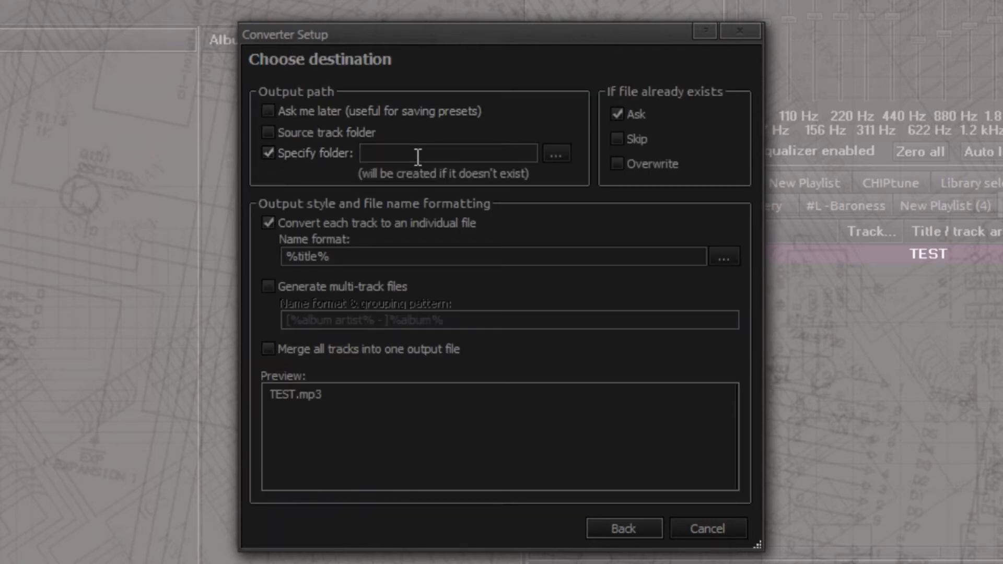
type("C:\\m")
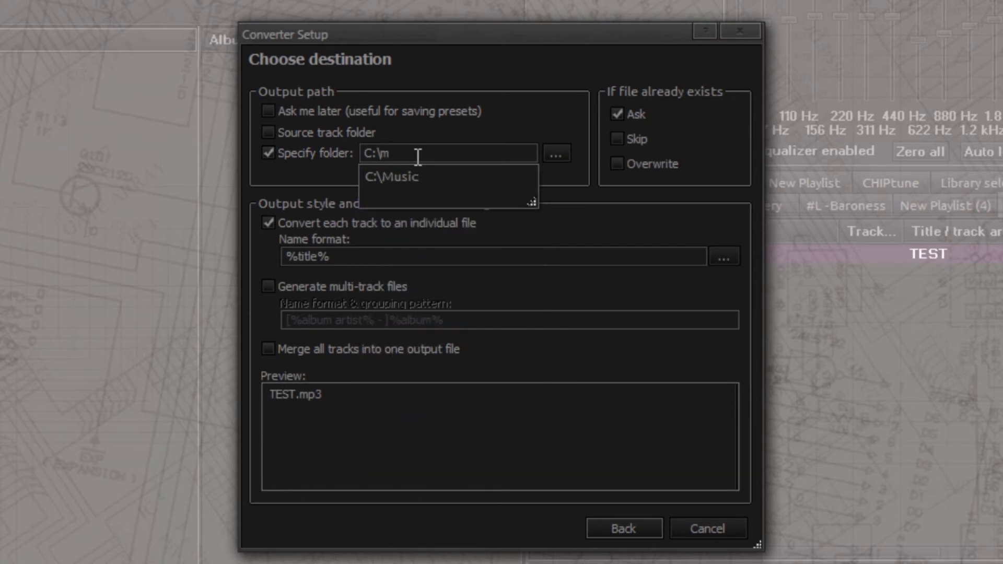
type("usic")
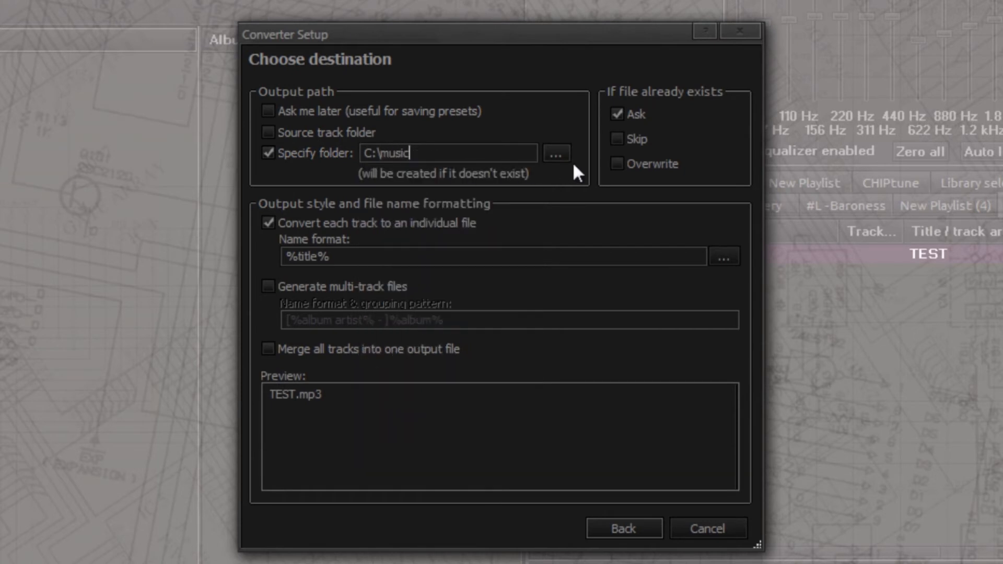
mouse_move(386, 241)
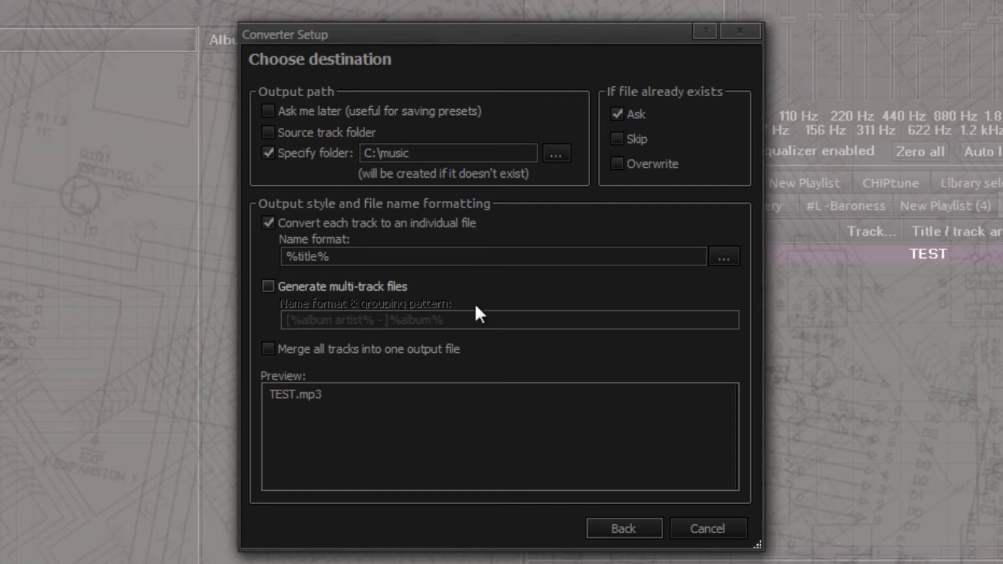
mouse_move(613, 283)
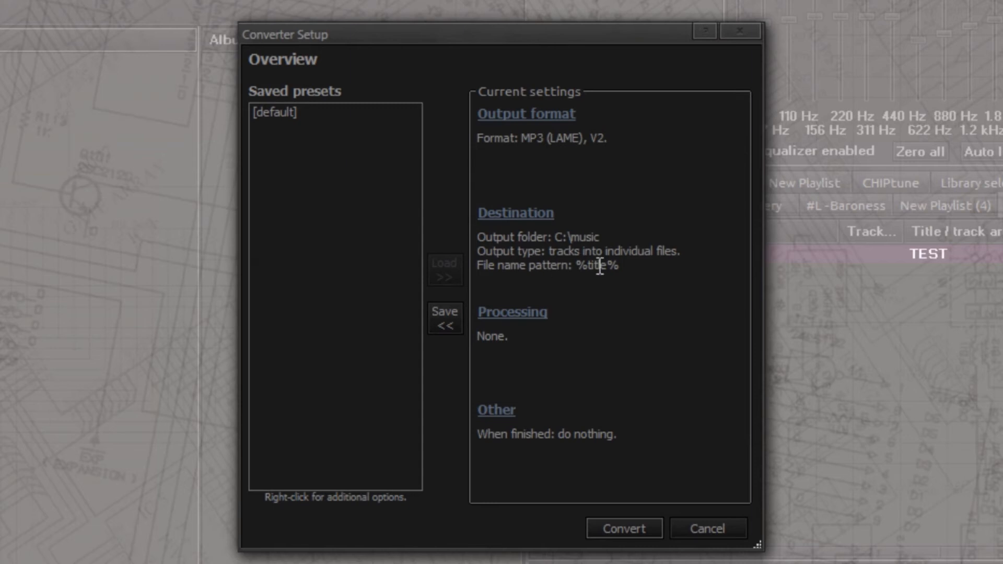
mouse_move(514, 327)
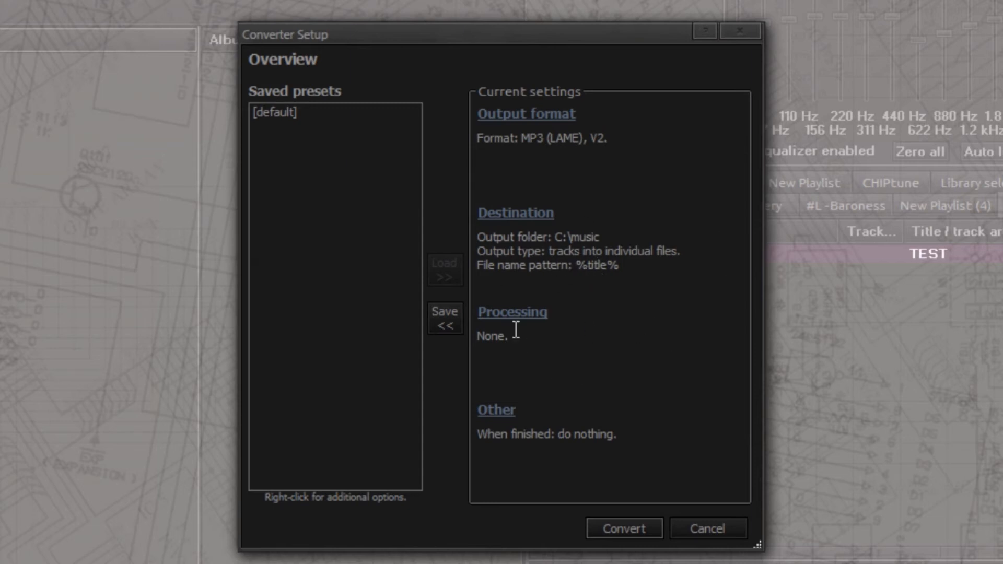
left_click(512, 313)
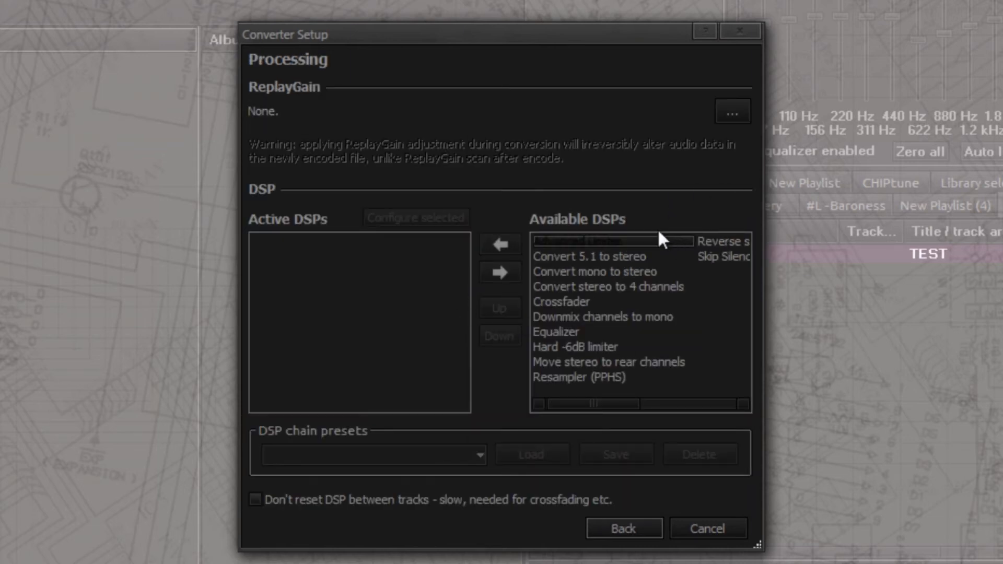
left_click(601, 315)
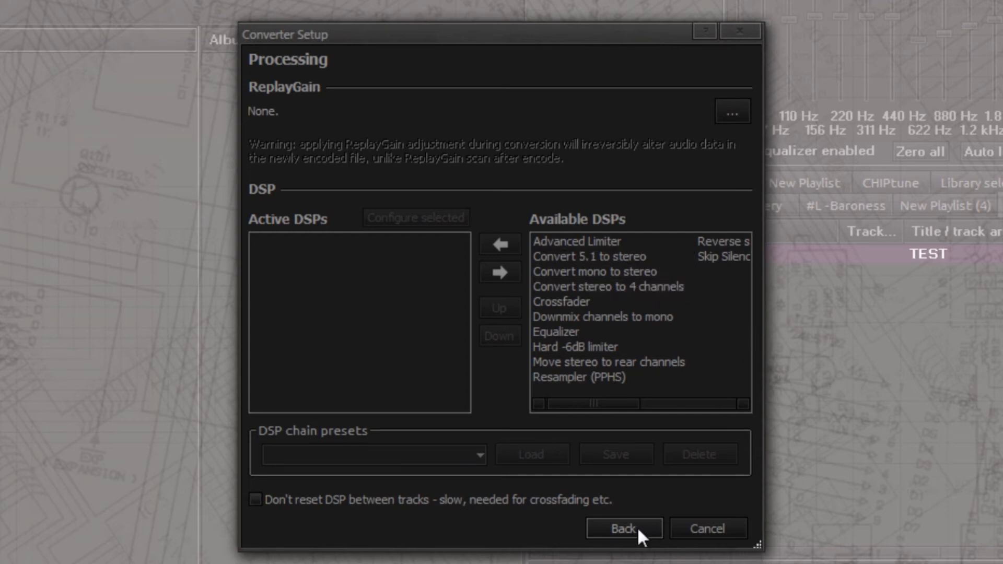
left_click(621, 528)
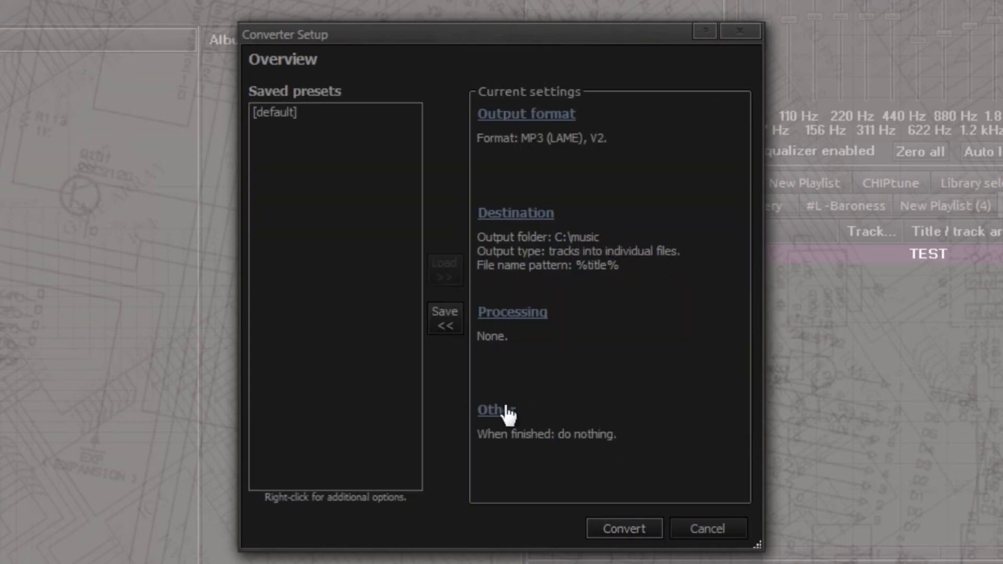
left_click(492, 409)
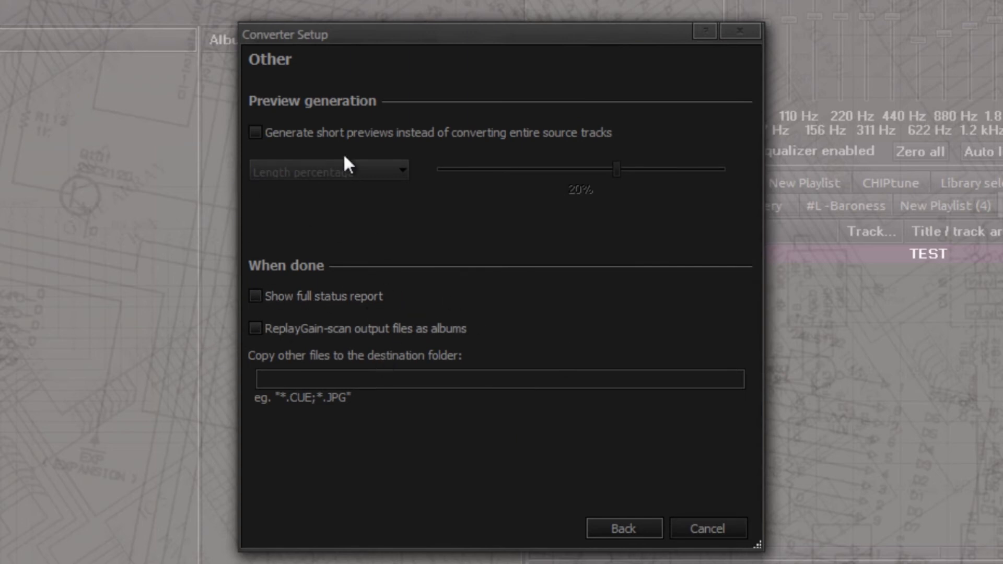
mouse_move(503, 162)
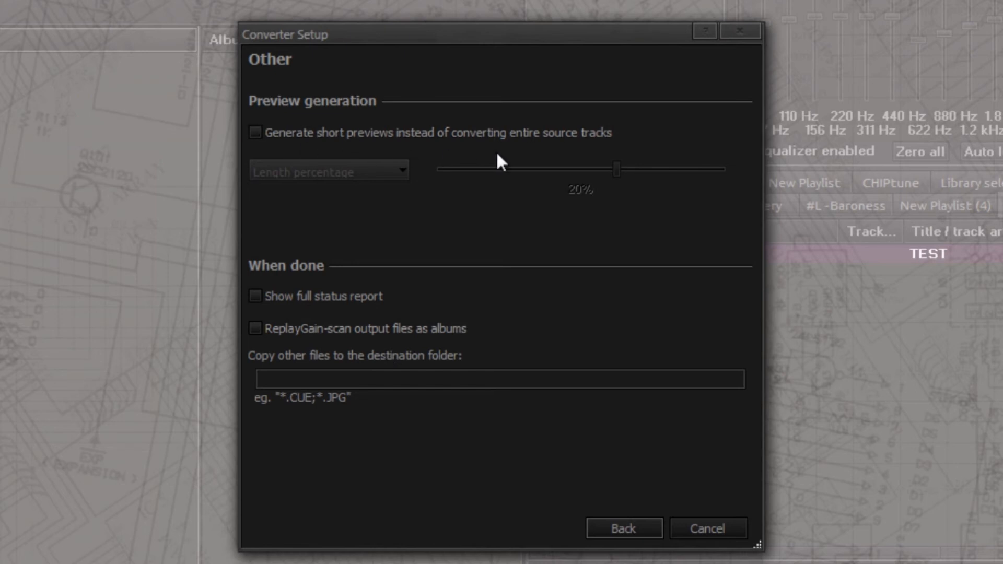
mouse_move(548, 145)
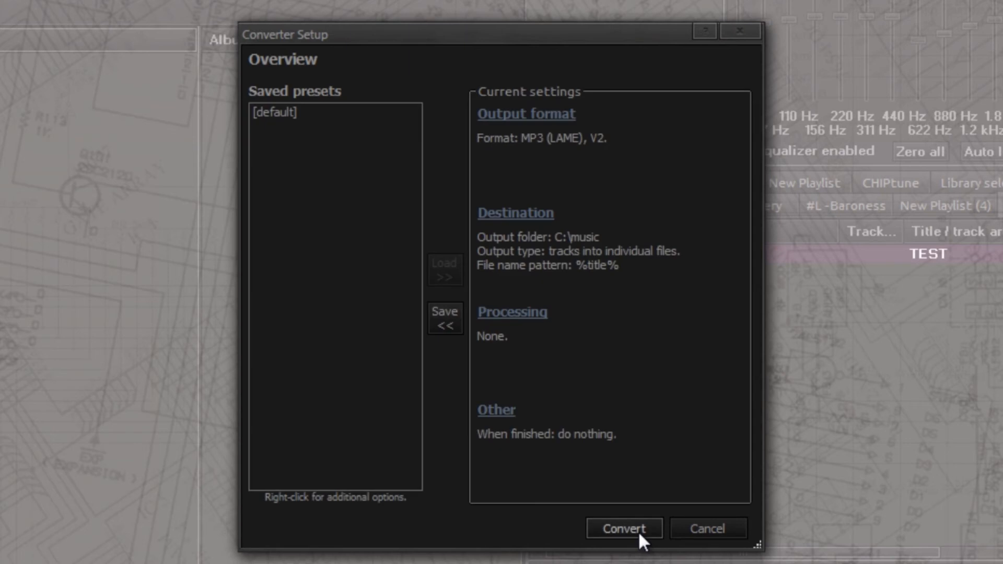
Save the settings as a preset named MP3 and start the conversion.
left_click(444, 318)
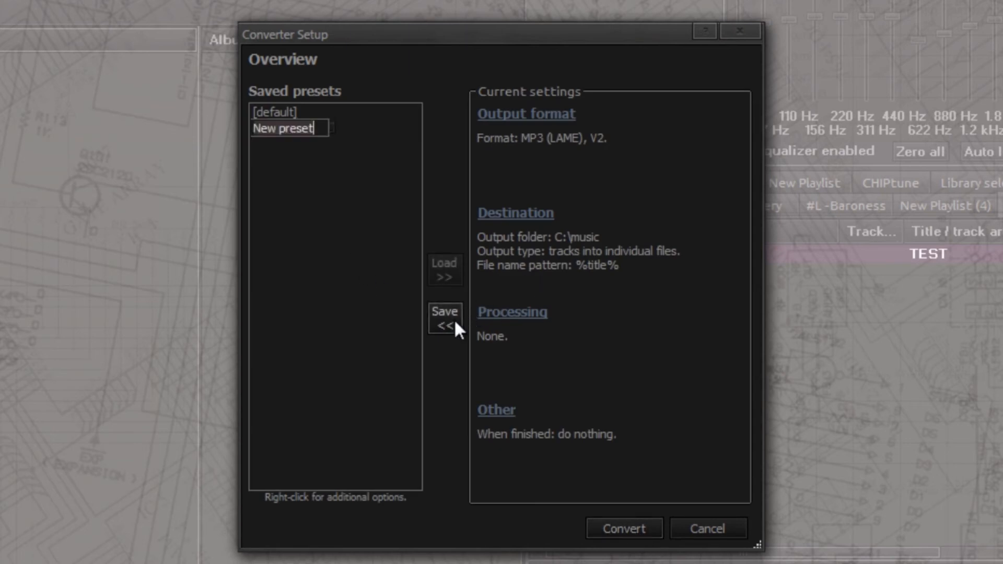
type("MP")
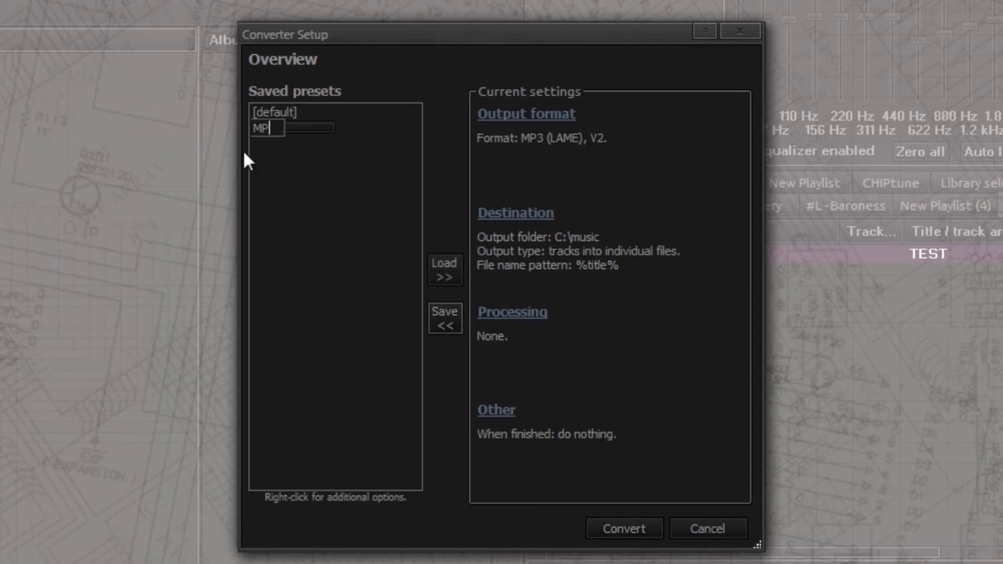
type("3")
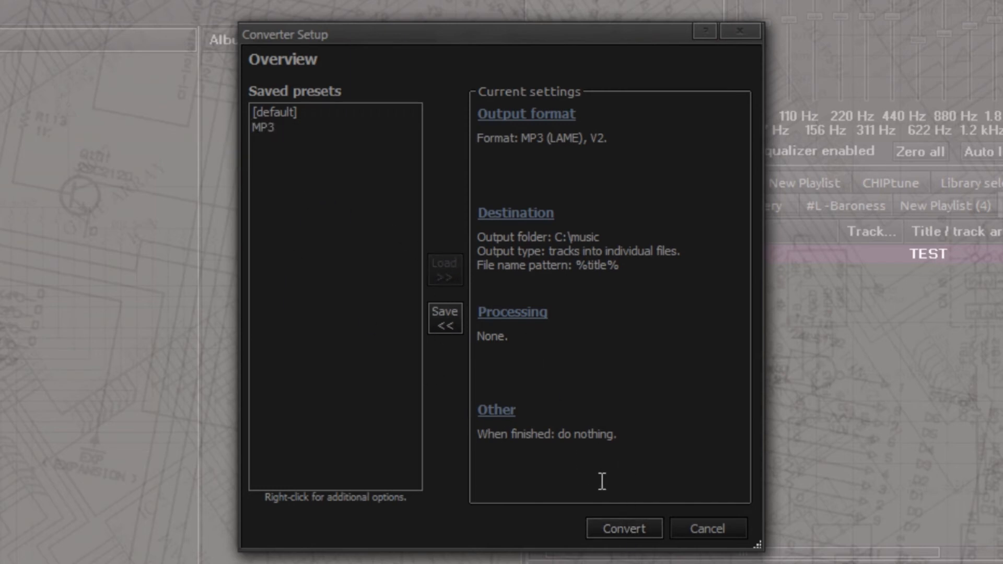
left_click(623, 528)
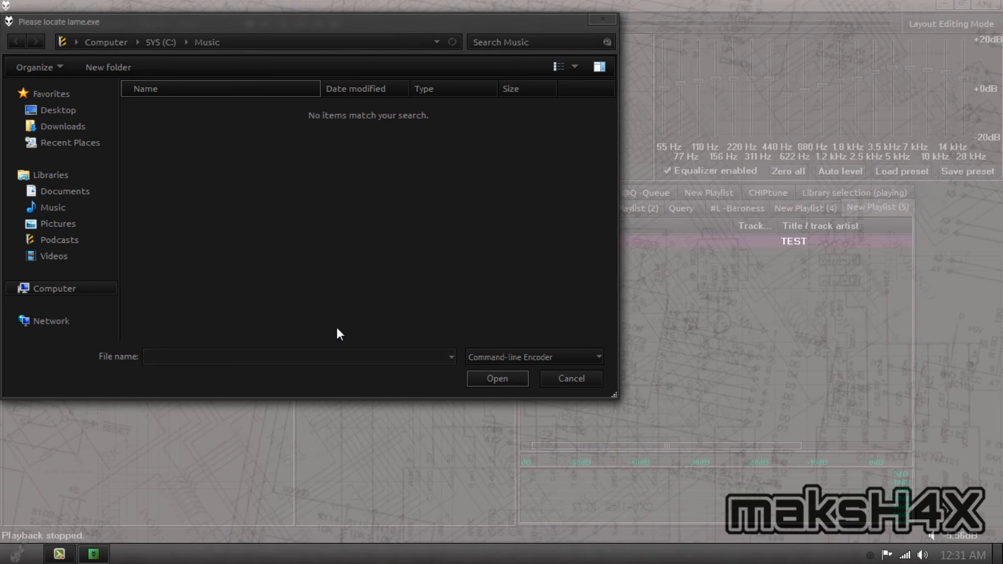
Locate lame.exe in E:\APPS PLUGINS\ and confirm to run the conversion.
type("E:\\APPS PLUGINS\\")
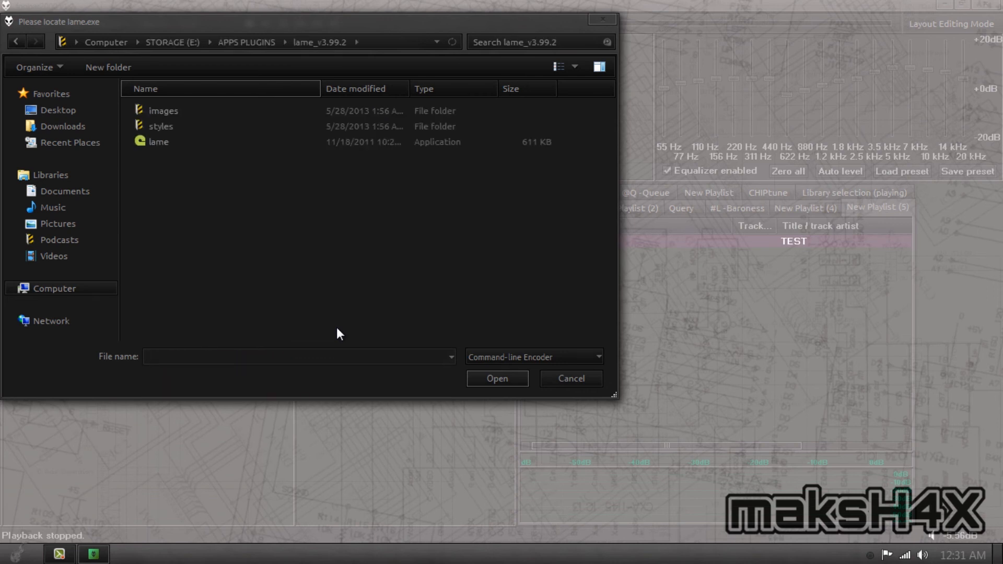
left_click(158, 141)
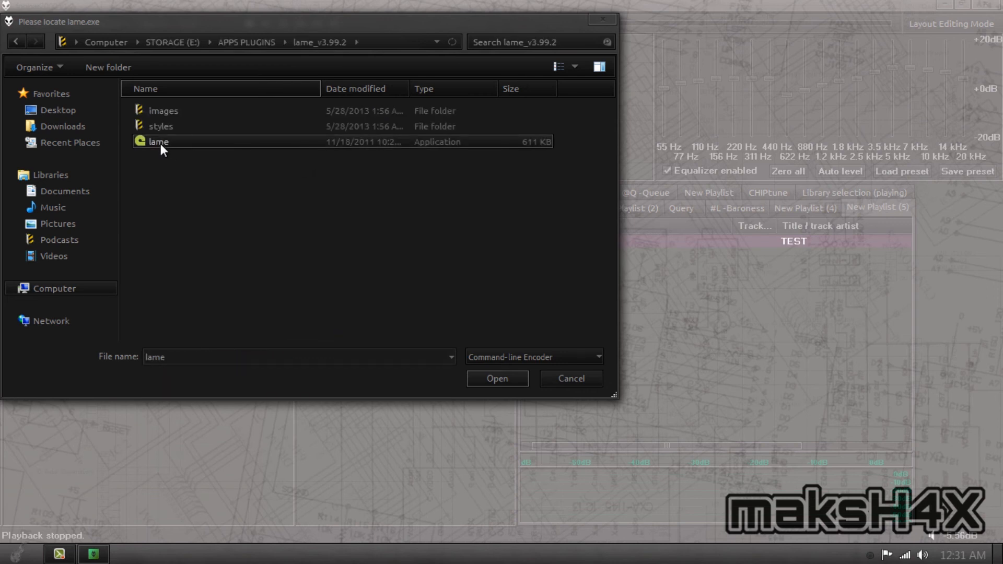
left_click(497, 378)
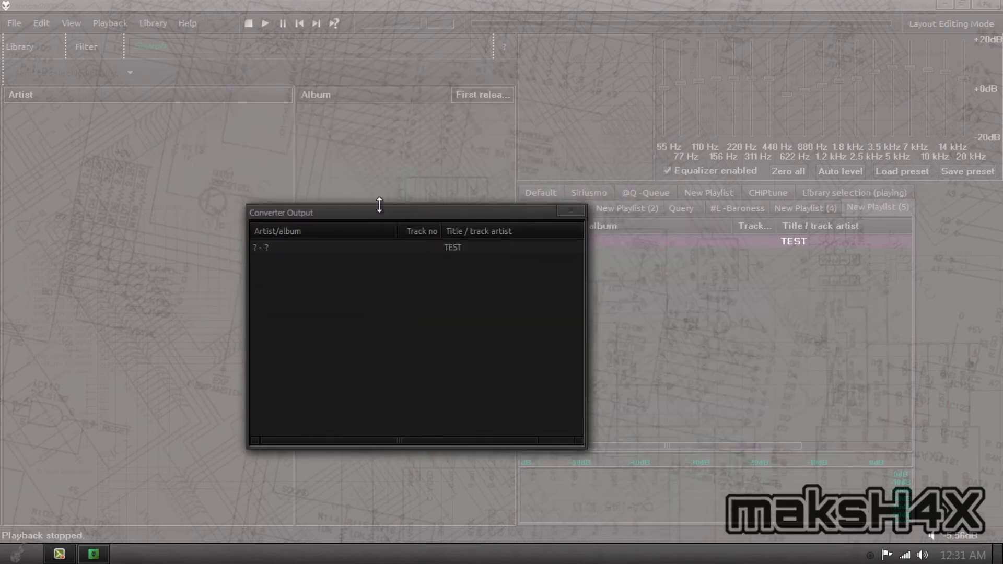
mouse_move(389, 190)
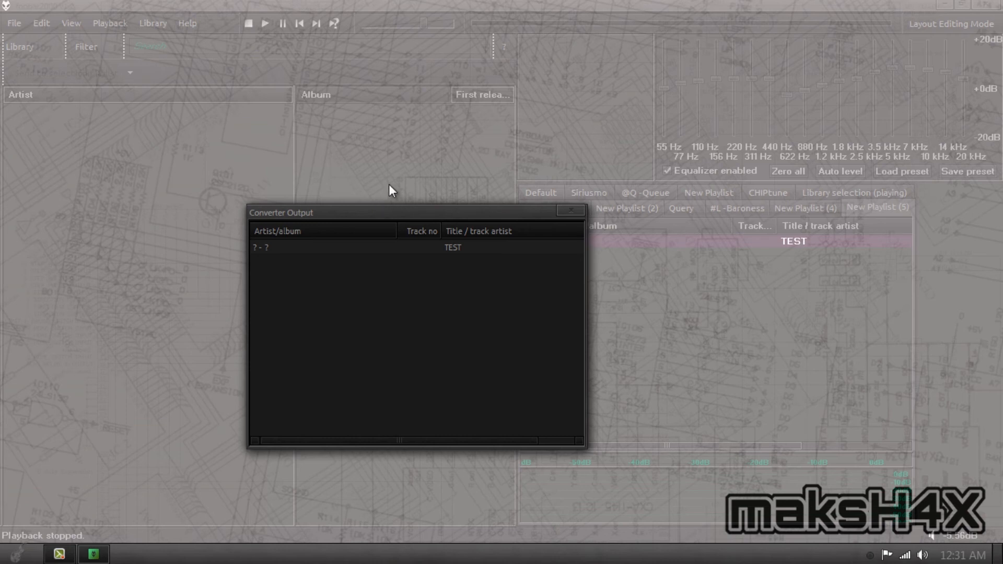
mouse_move(471, 250)
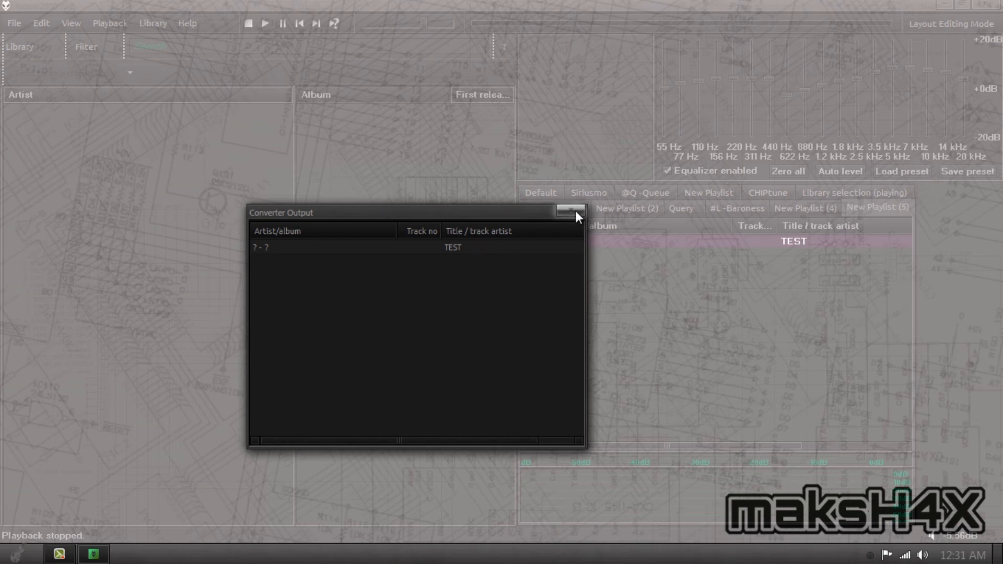
Close the Converter Output window and open C:\music via Windows Run.
left_click(570, 212)
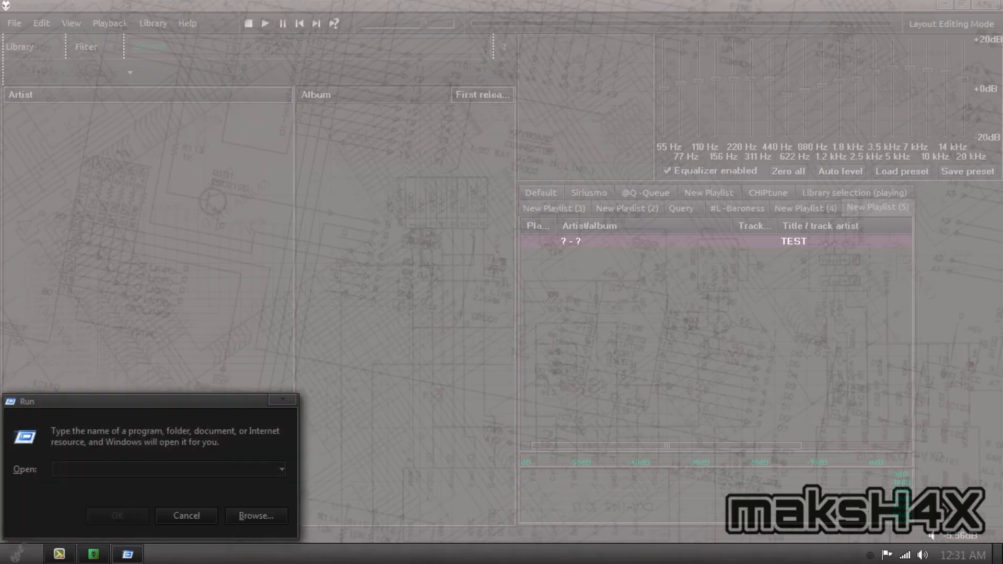
type("C:\\music")
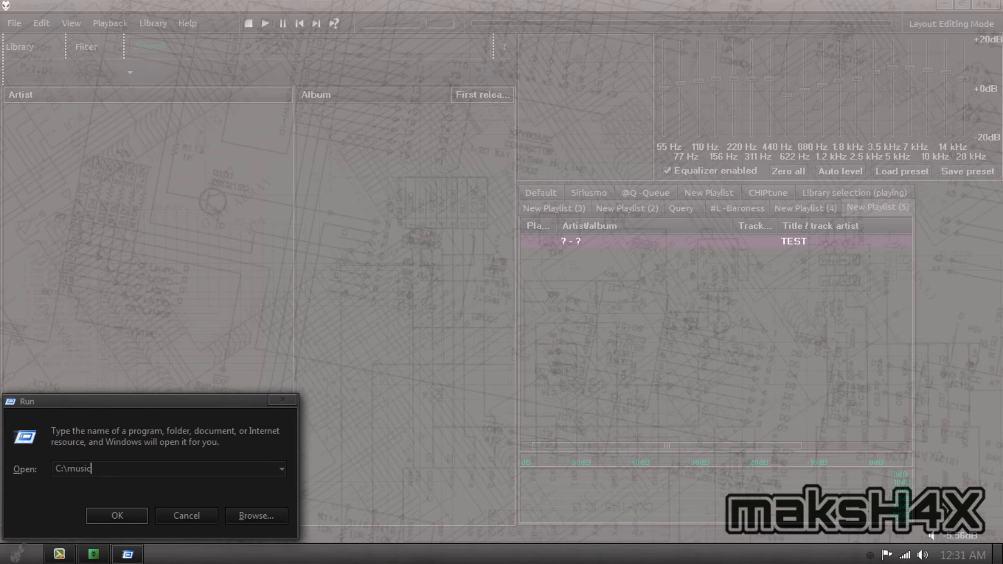
left_click(116, 515)
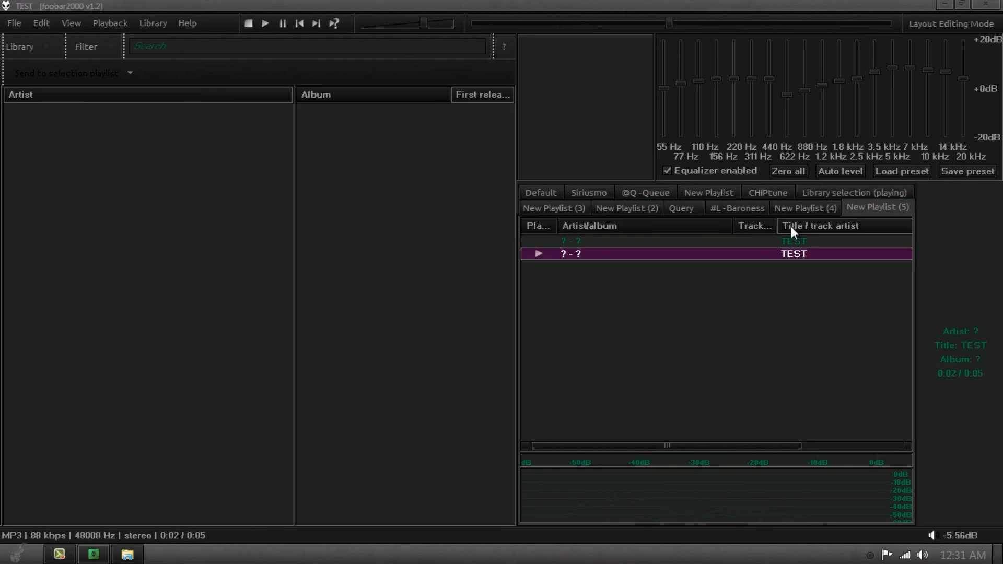
mouse_move(284, 7)
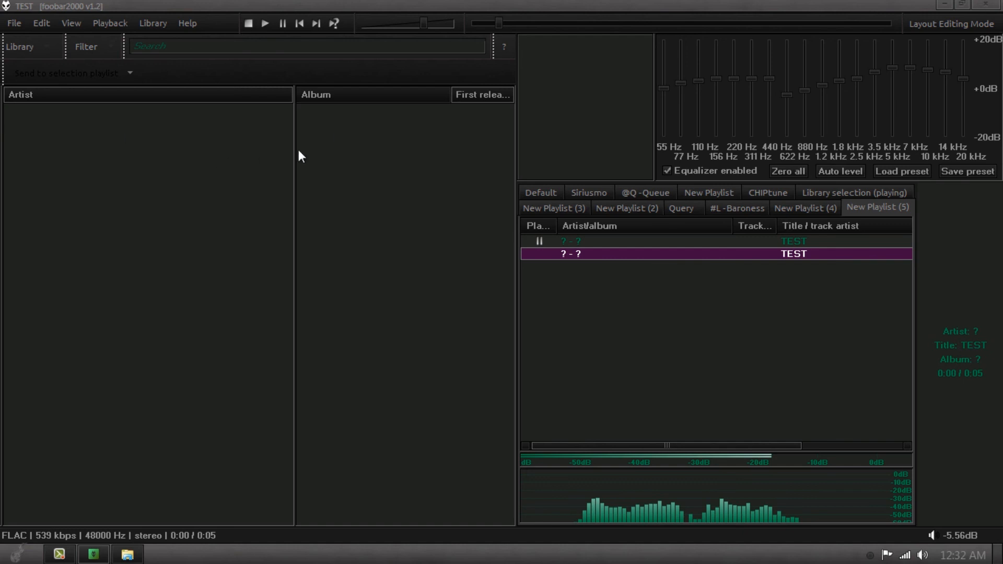
Widen the Album pane by dragging the Artist/Album splitter left.
left_click_drag(294, 156, 235, 156)
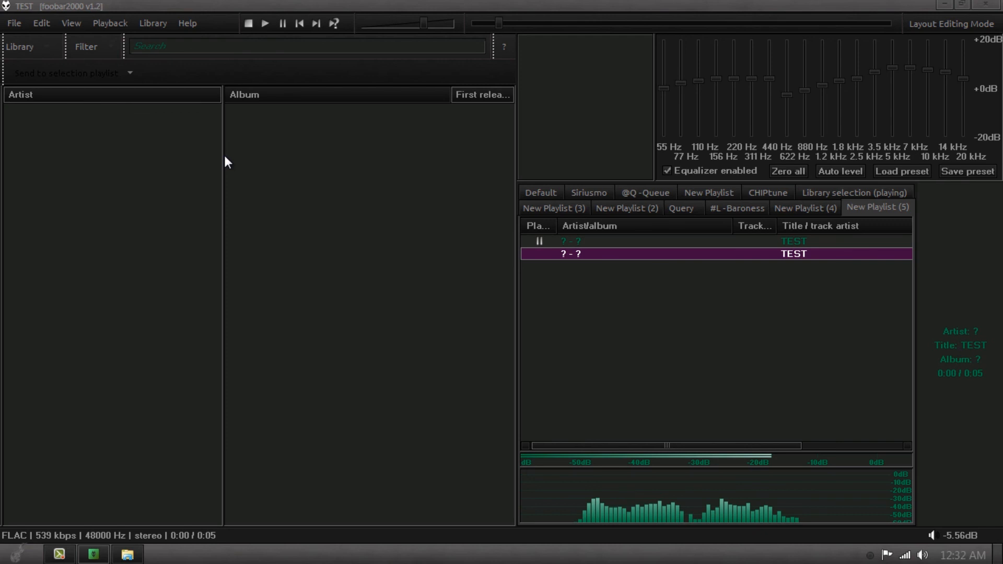
mouse_move(917, 47)
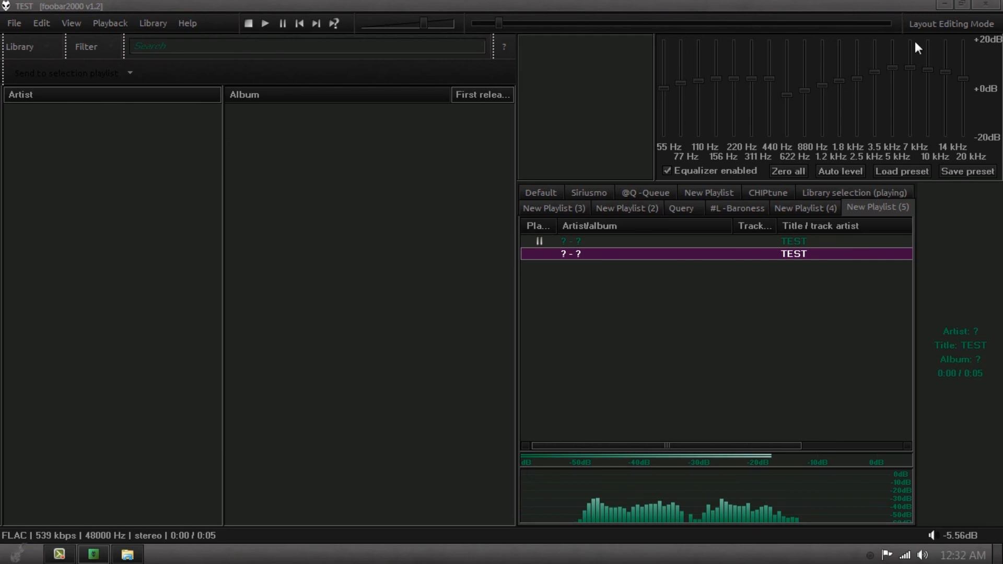